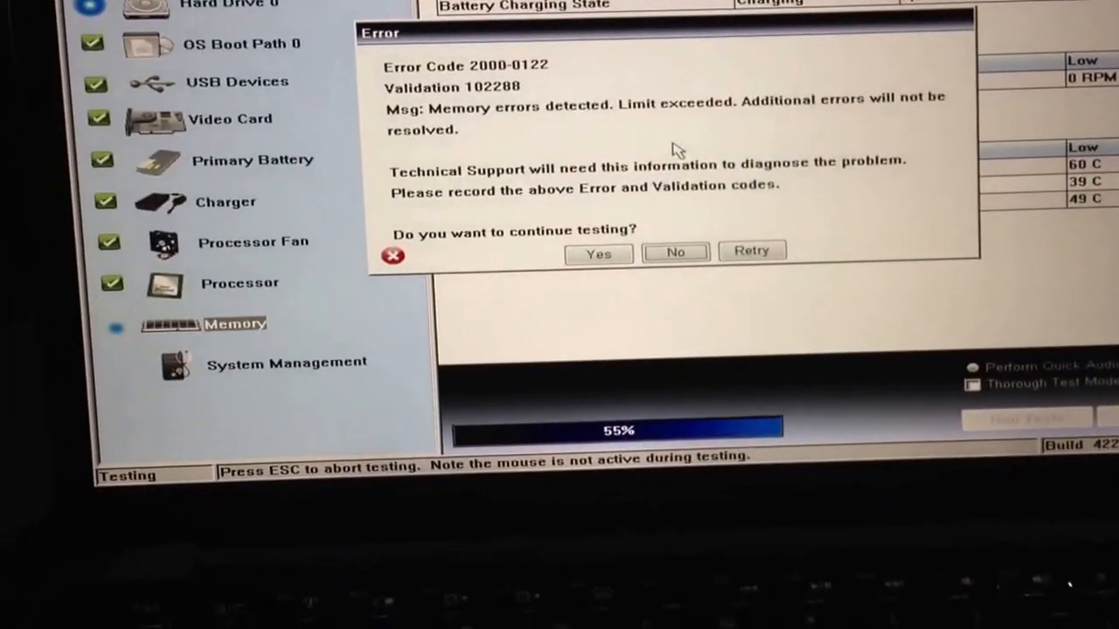
# Step: Answer No to the memory error 2000-0122 prompt, ending diagnostics at 66%
pyautogui.click(598, 252)
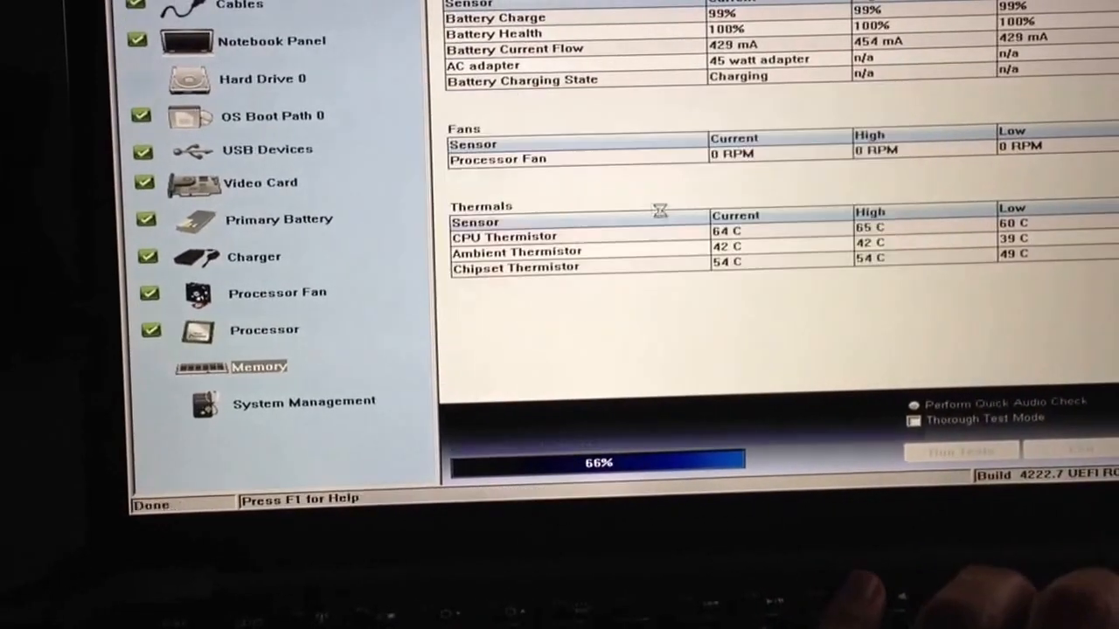